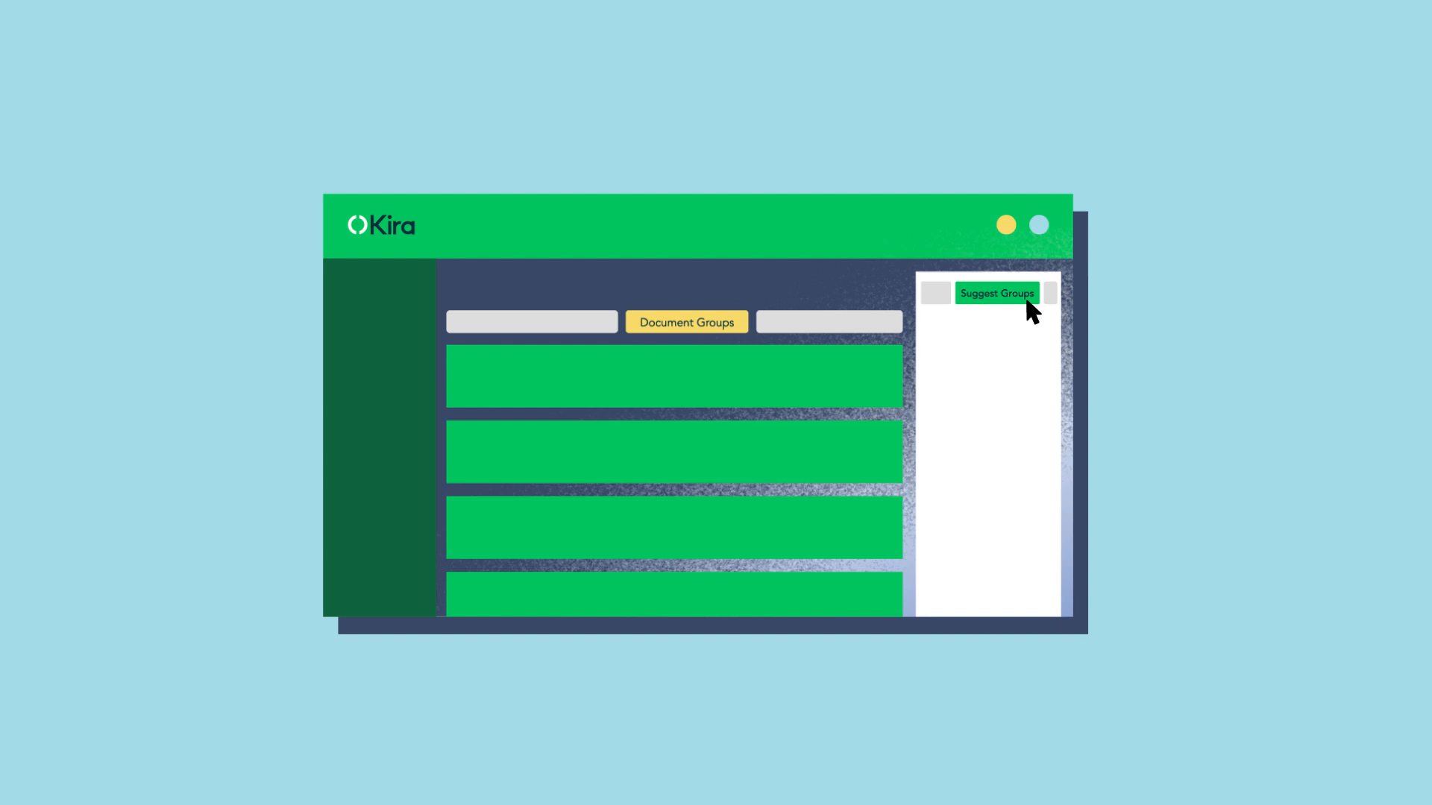
Request suggested document groups so the side panel fills with initial suggestions.
click(996, 292)
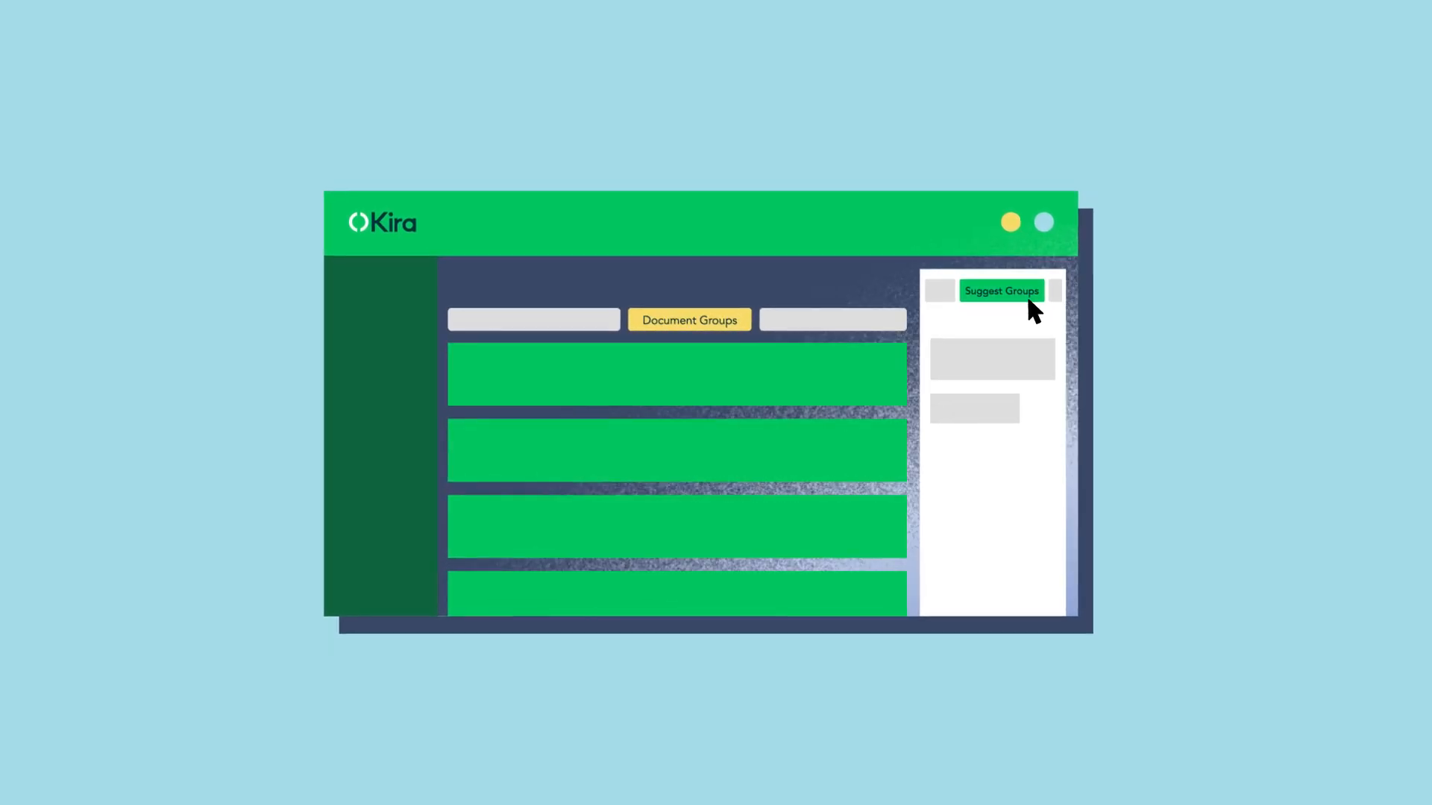